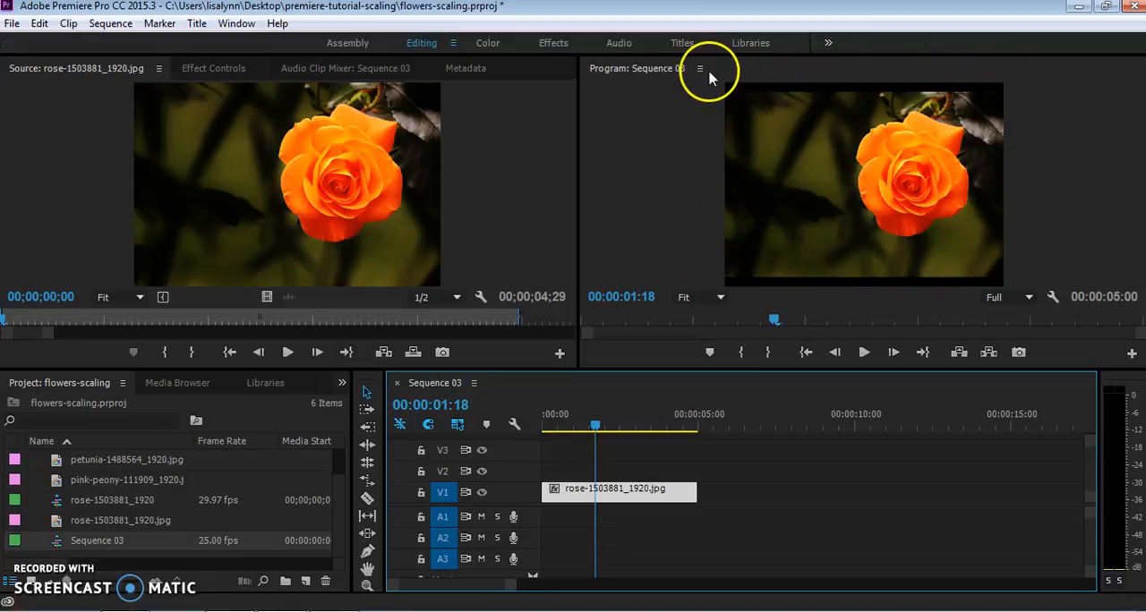
mouse_move(301, 367)
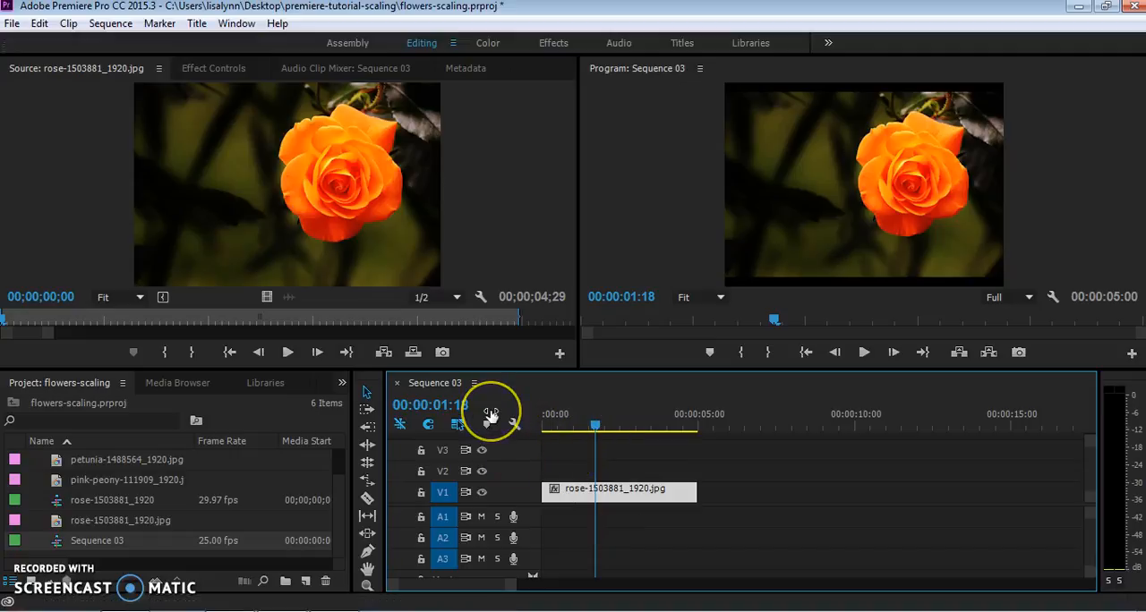
mouse_move(397, 387)
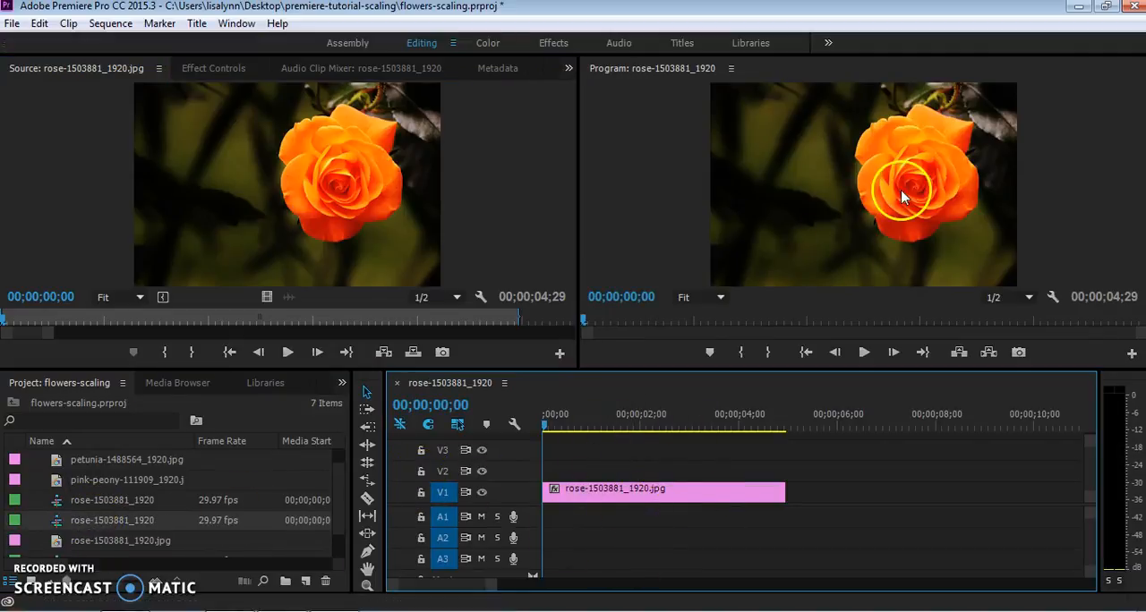
mouse_move(734, 68)
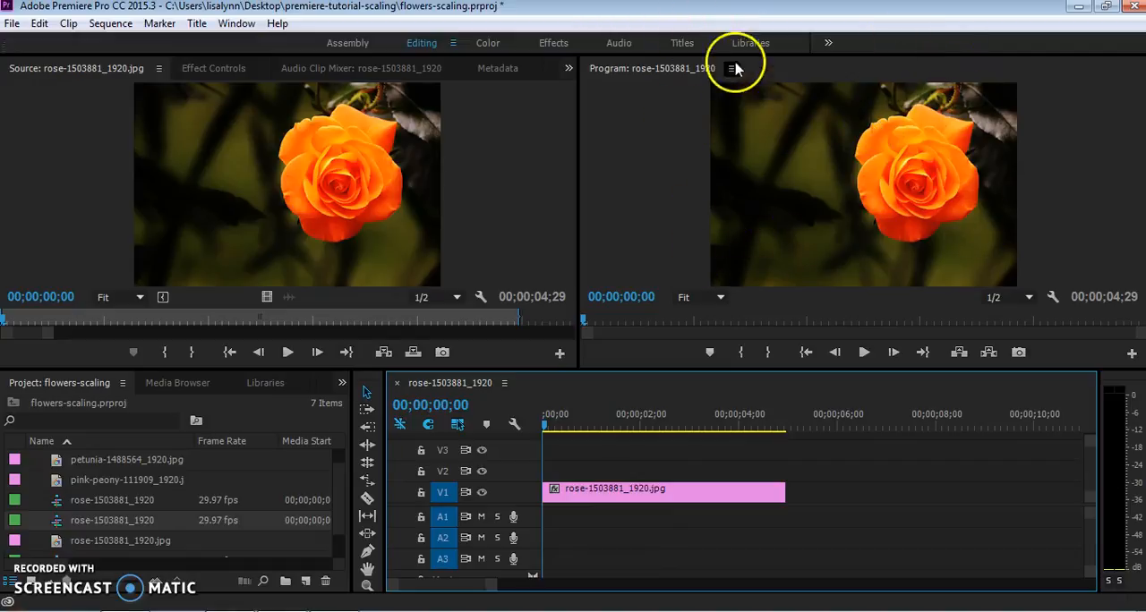
mouse_move(677, 341)
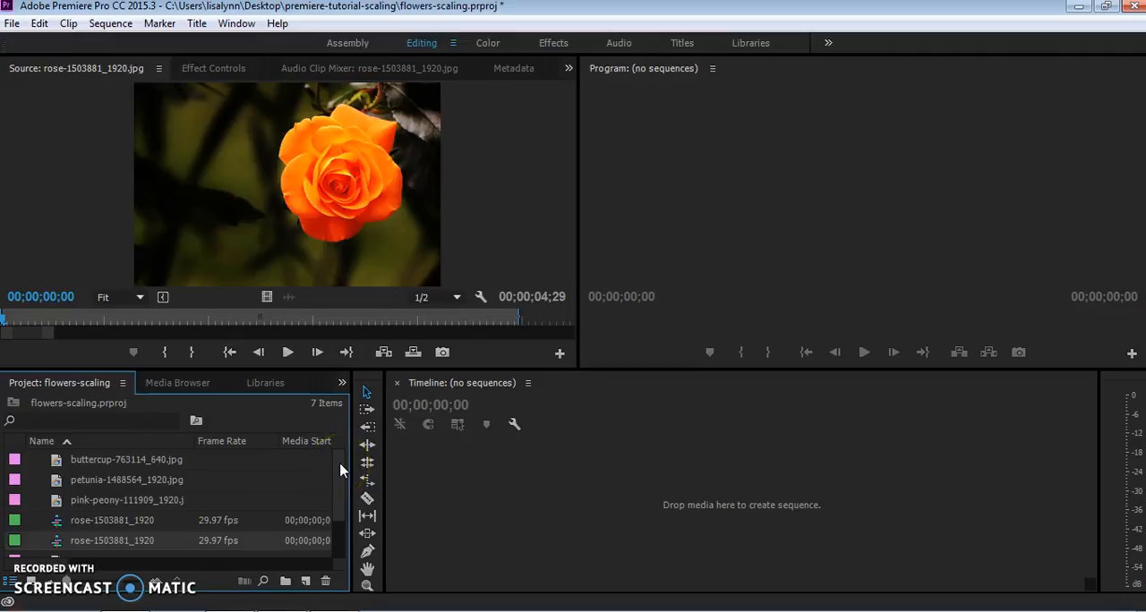
mouse_move(119, 505)
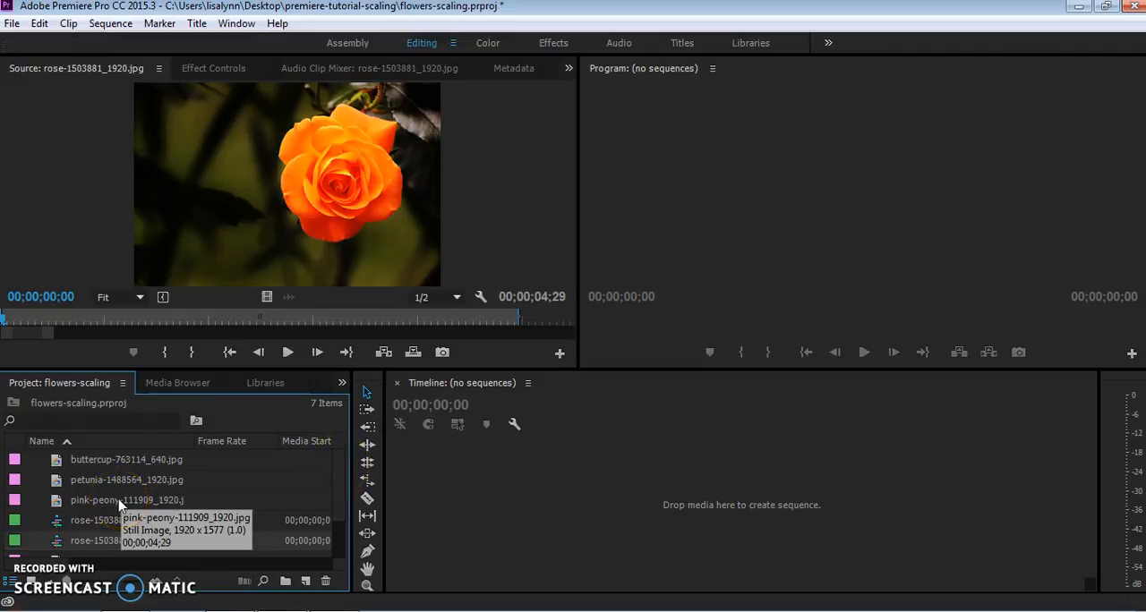
mouse_move(340, 484)
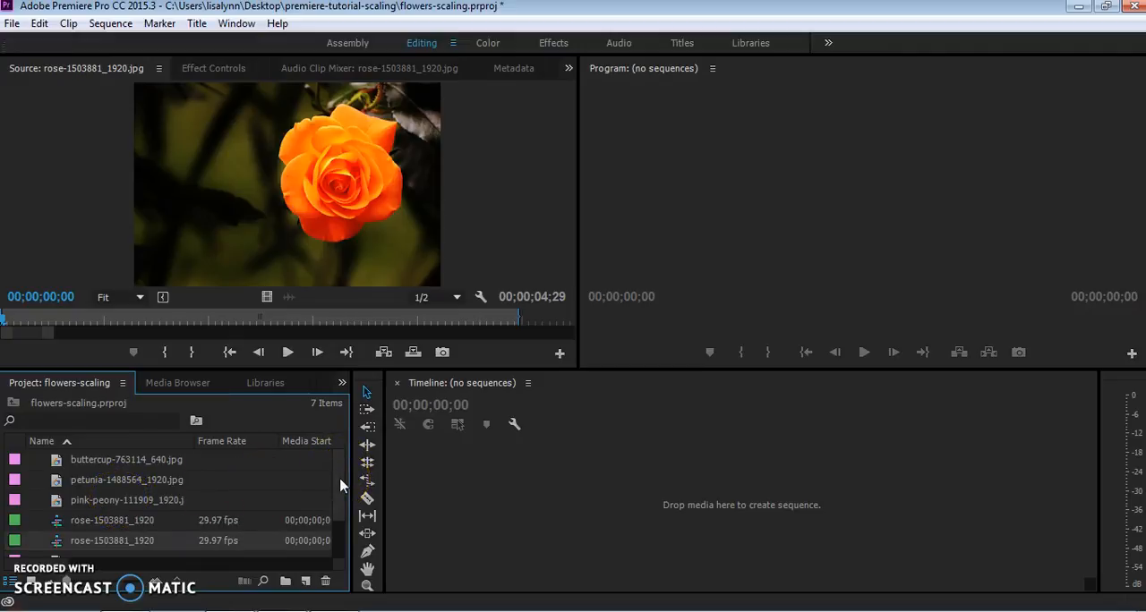
Step: Scroll the Project panel to reach the buttercup, petunia and peony images for the rose sequence
scroll(down, 3)
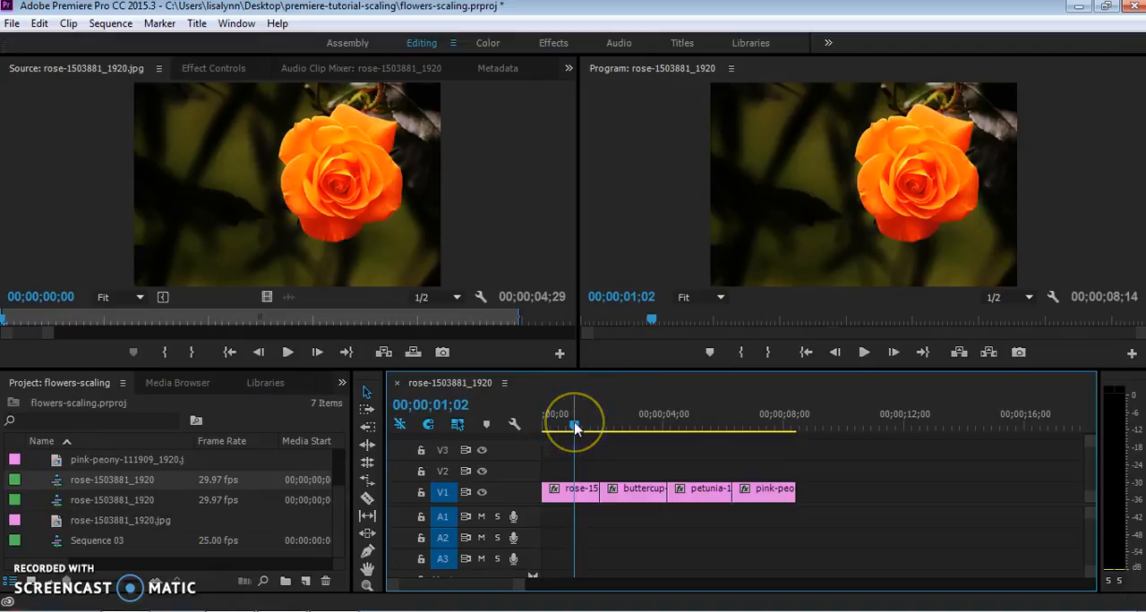
drag(575, 426, 600, 426)
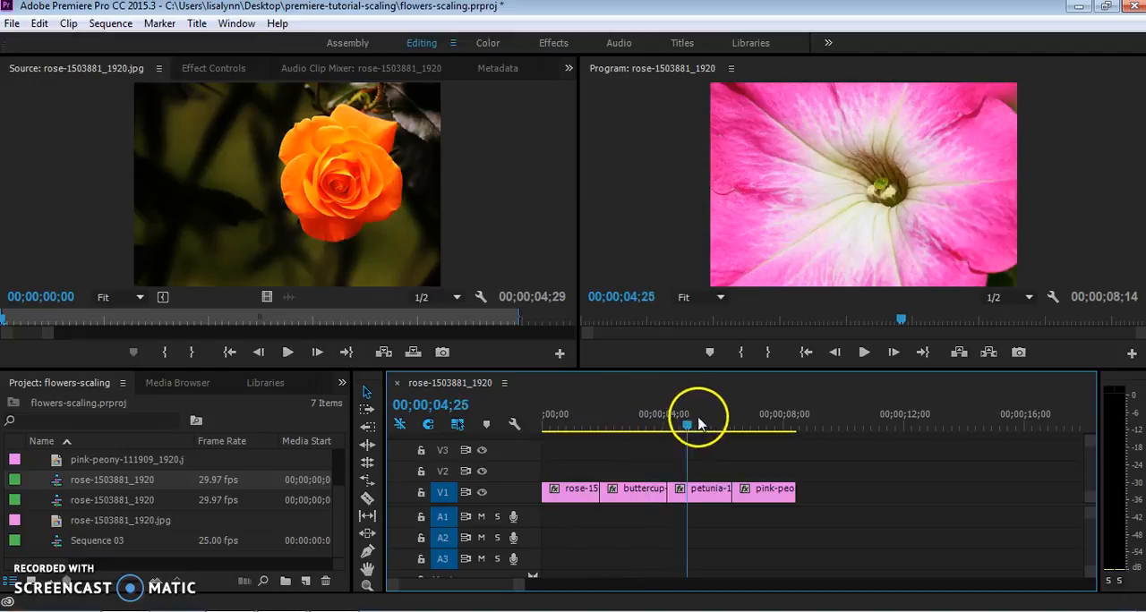
drag(684, 426, 634, 426)
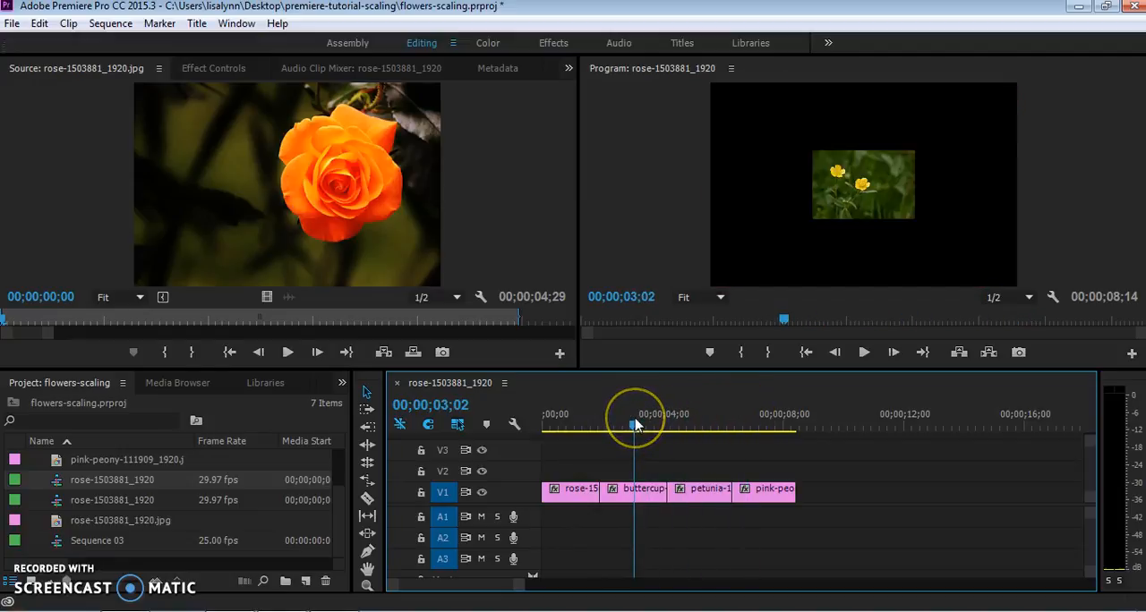
click(694, 426)
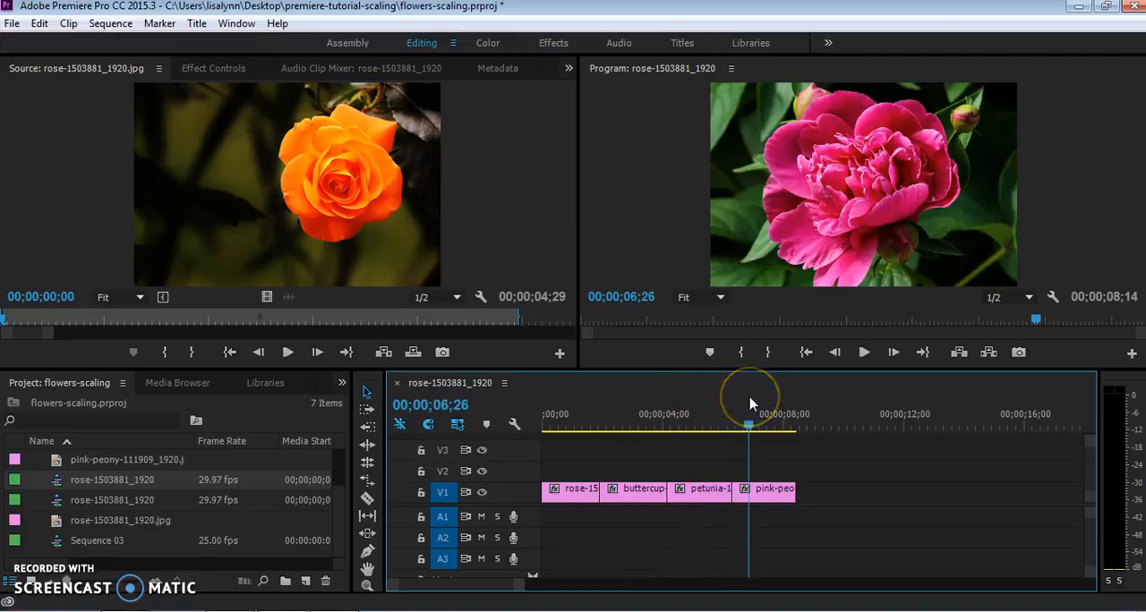
mouse_move(697, 283)
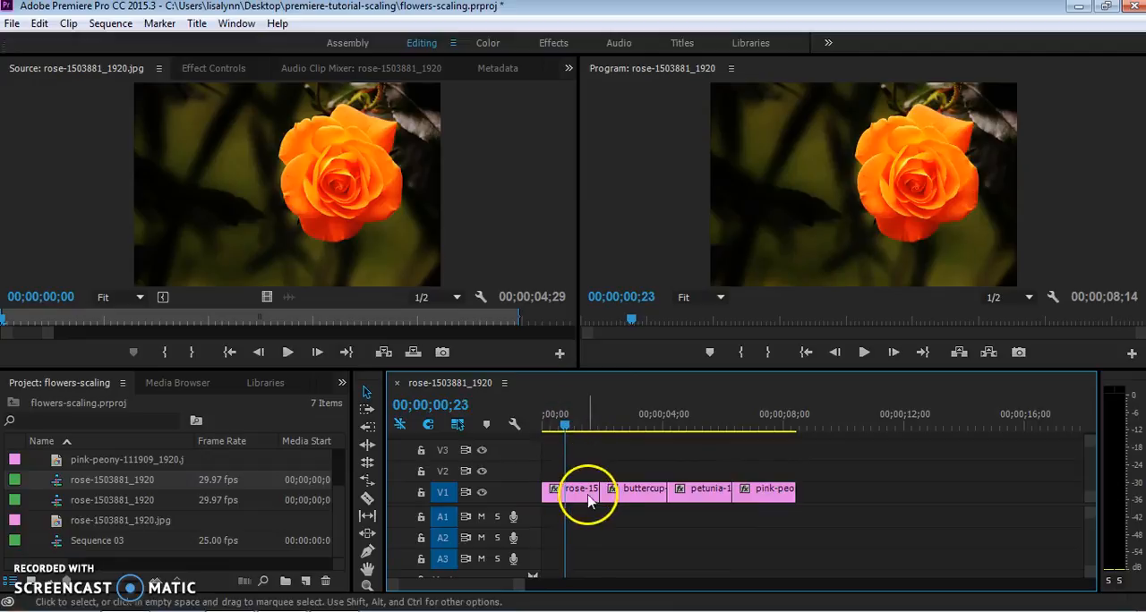
mouse_move(643, 492)
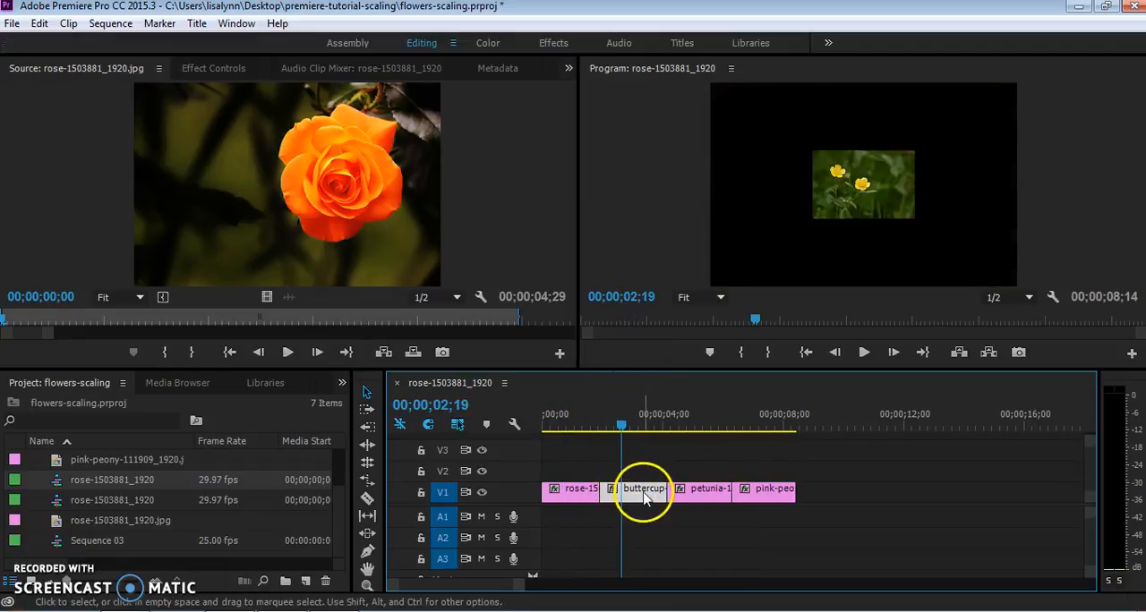
Step: Apply Scale to Frame Size to the buttercup clip so it fills the program monitor
right_click(645, 492)
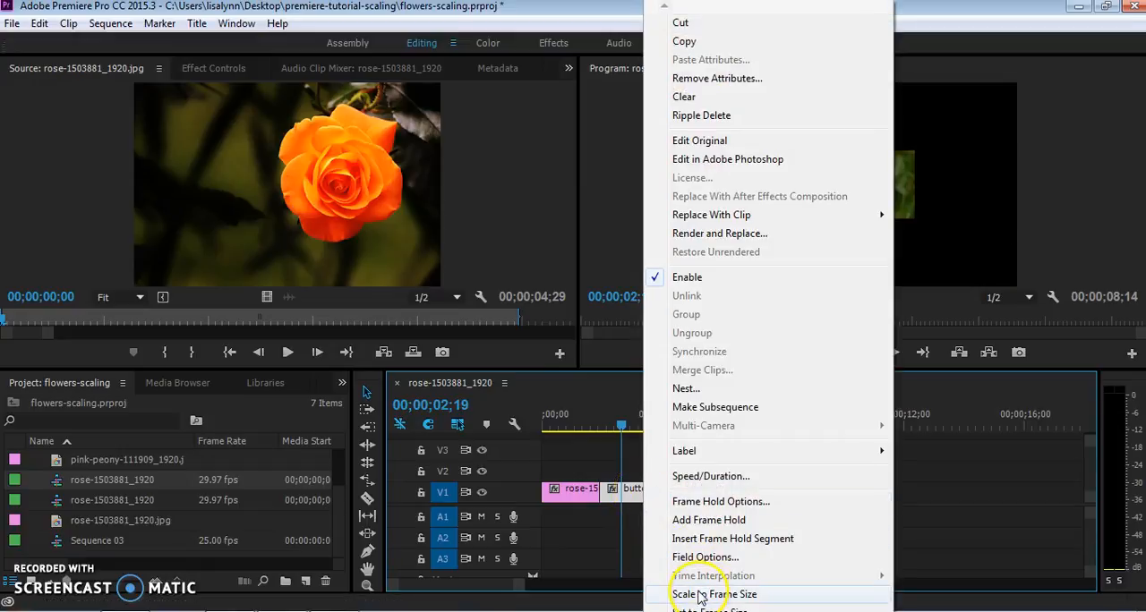
click(716, 595)
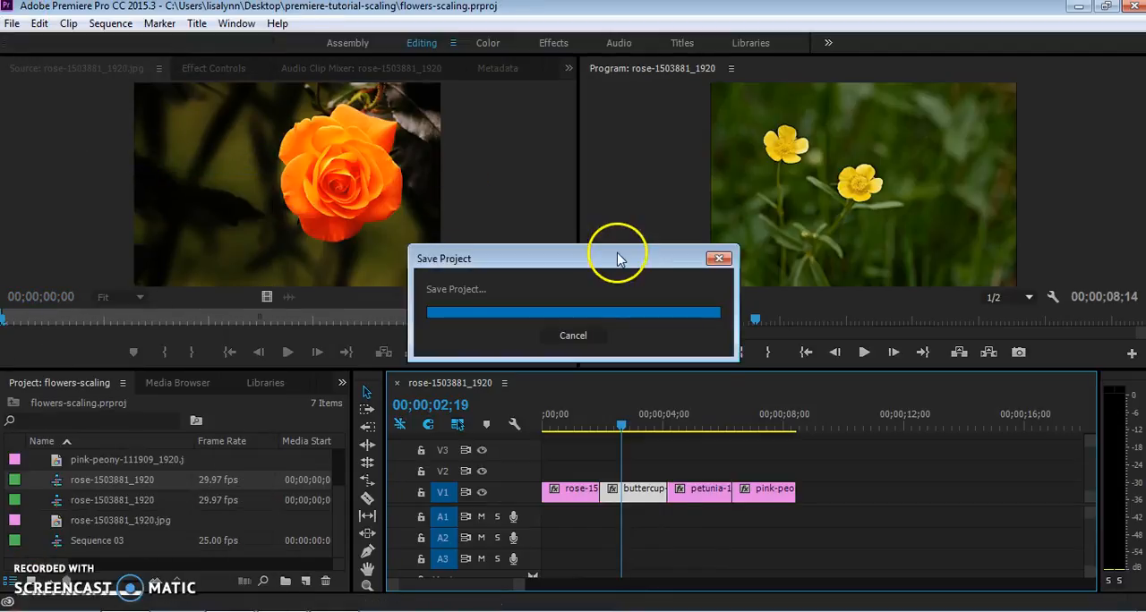
click(694, 414)
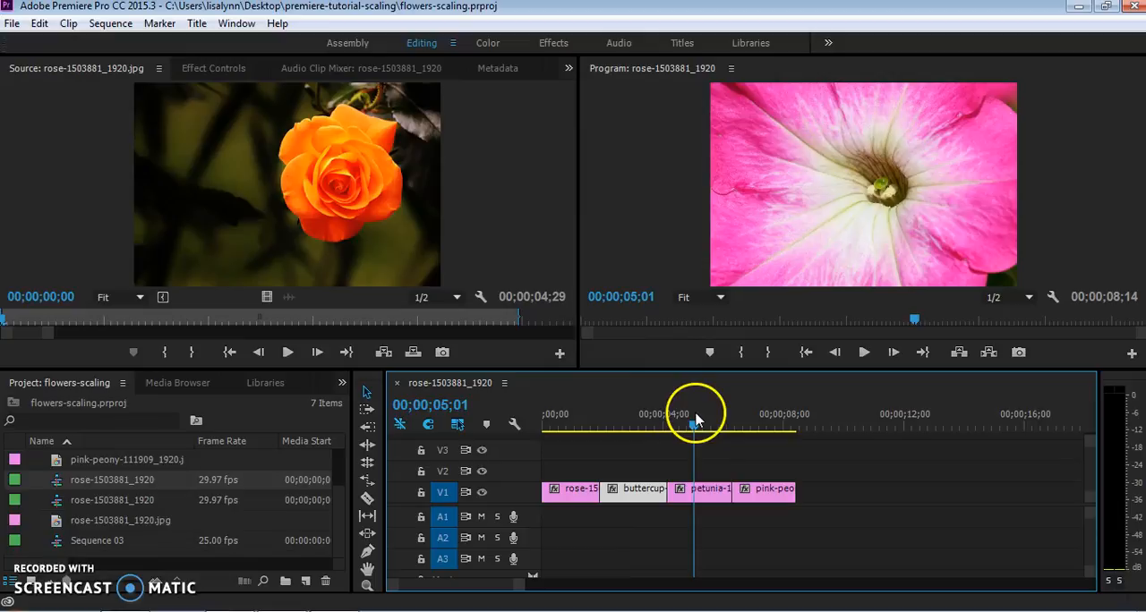
Step: Apply Scale to Frame Size to the petunia clip so the whole flower shows uncropped
right_click(709, 488)
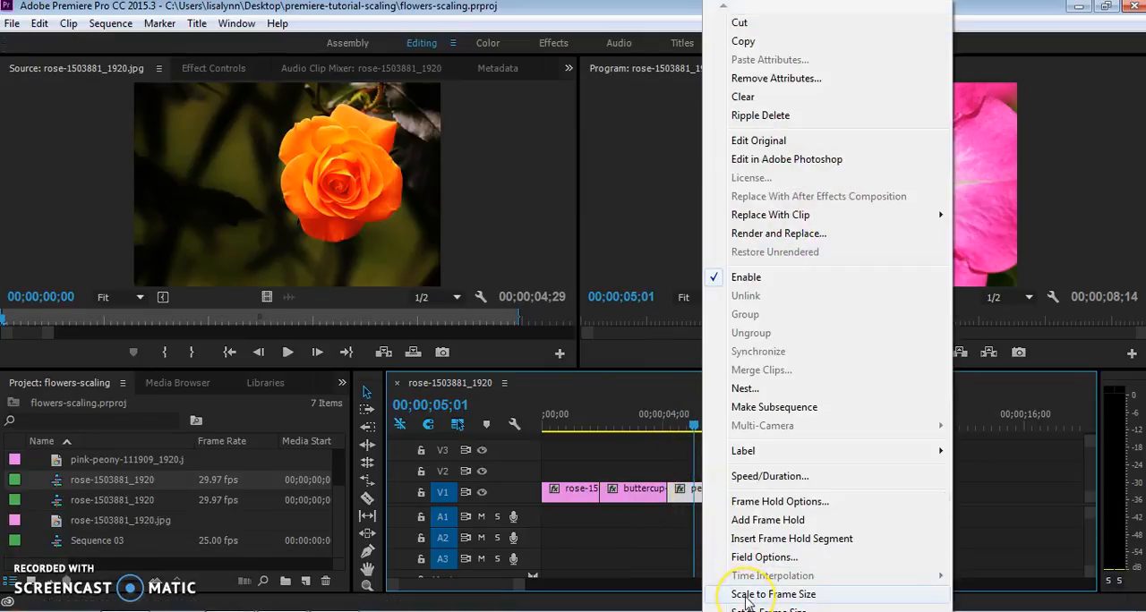
click(773, 594)
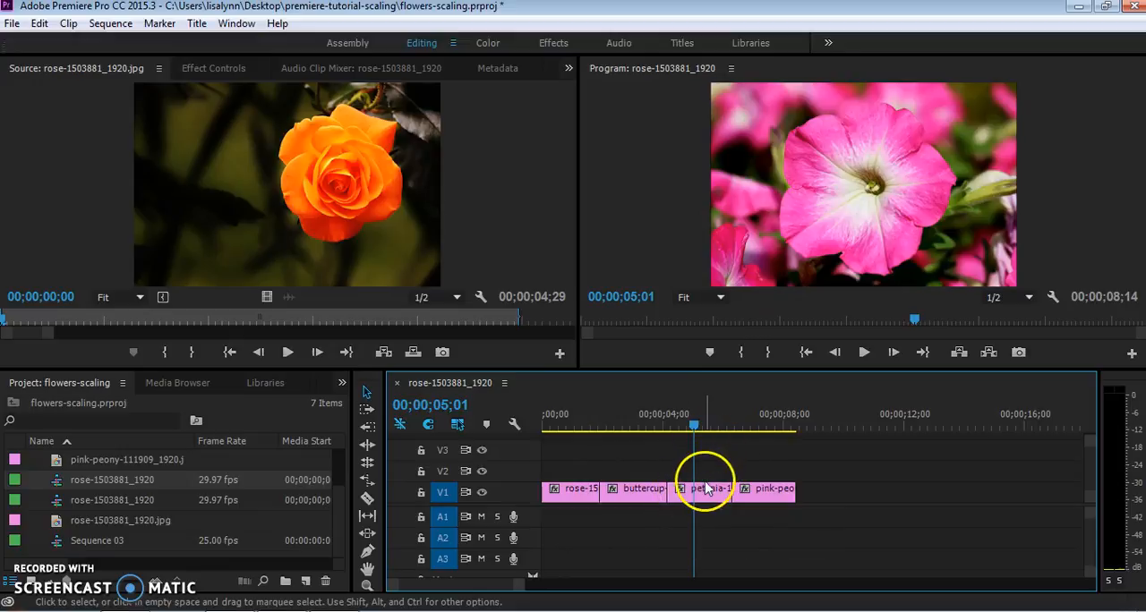
right_click(712, 489)
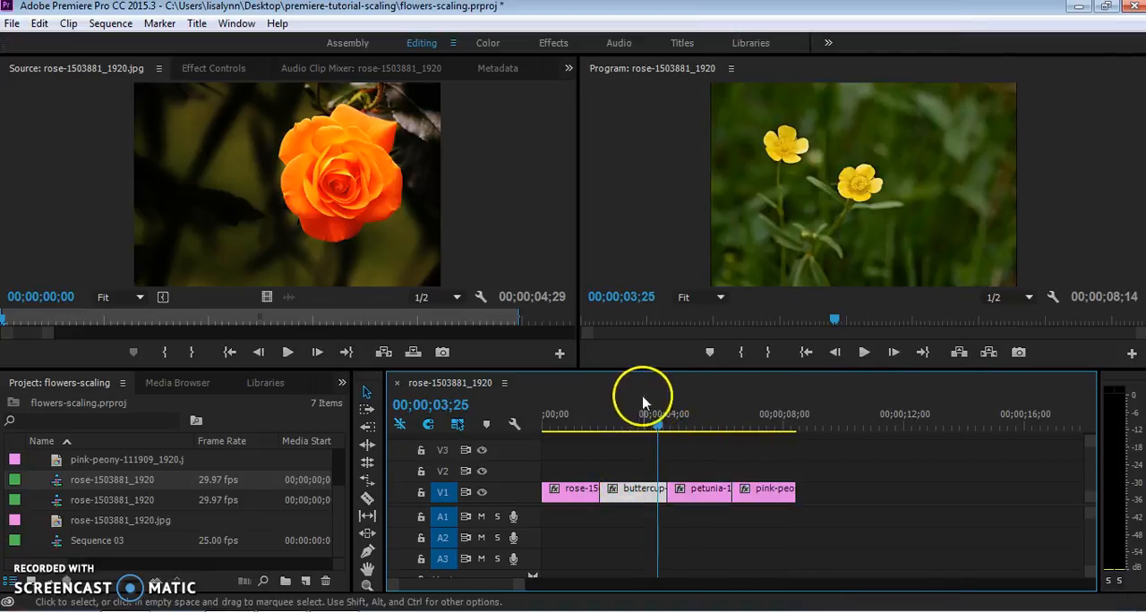
Step: Raise the buttercup clip's Motion Scale to 147 in Effect Controls, enlarging the flower
drag(659, 426, 634, 428)
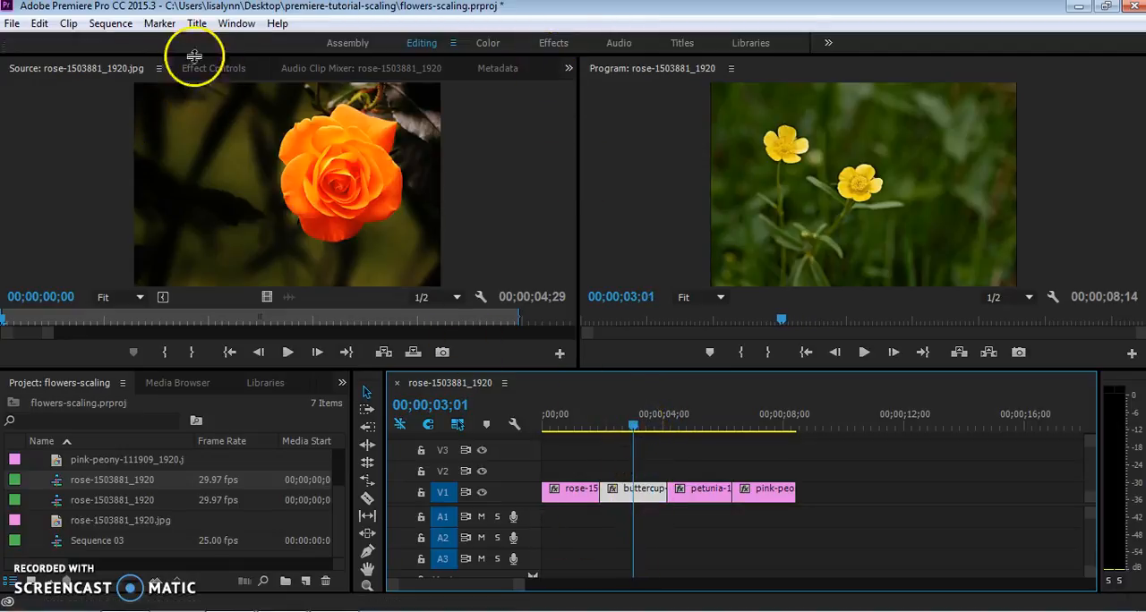
click(643, 487)
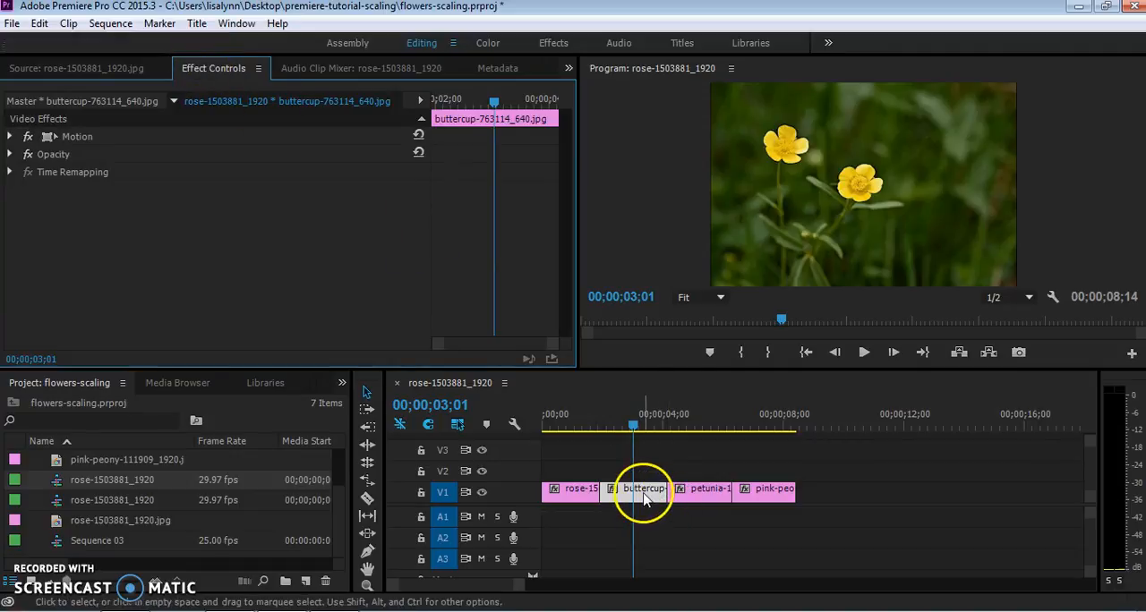
click(11, 136)
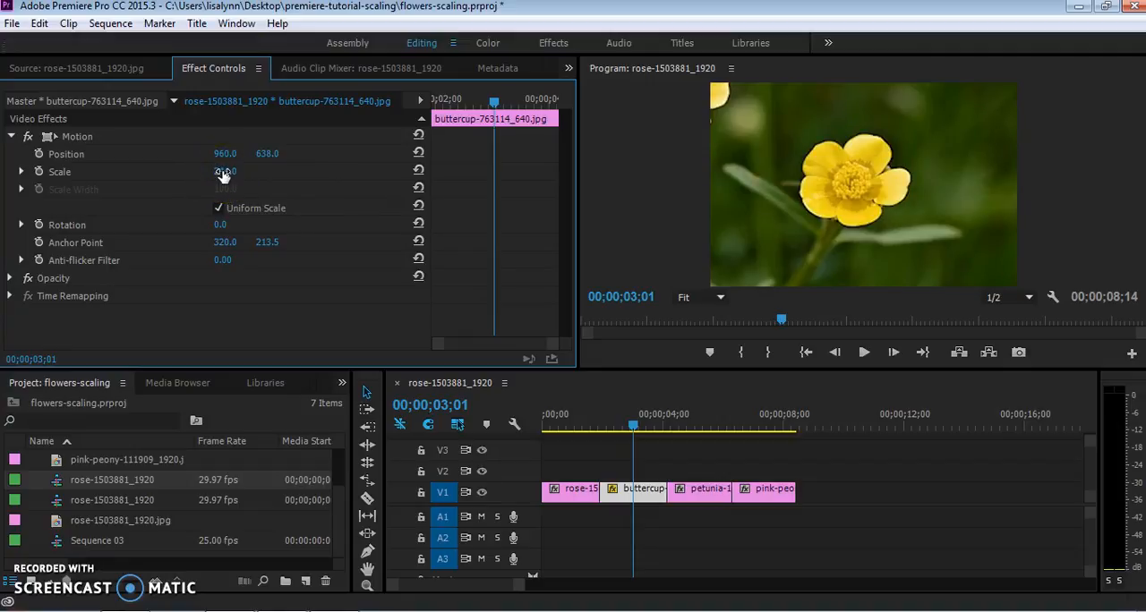
drag(225, 172, 229, 172)
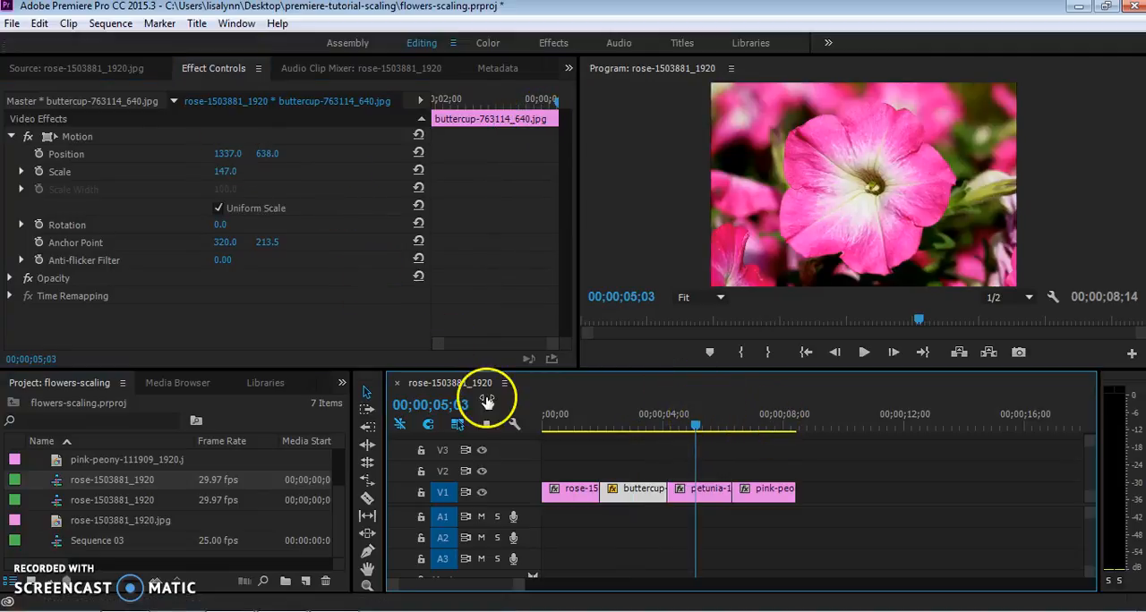
Step: Select the petunia clip to confirm its Motion Scale reads 100 in Effect Controls
click(709, 487)
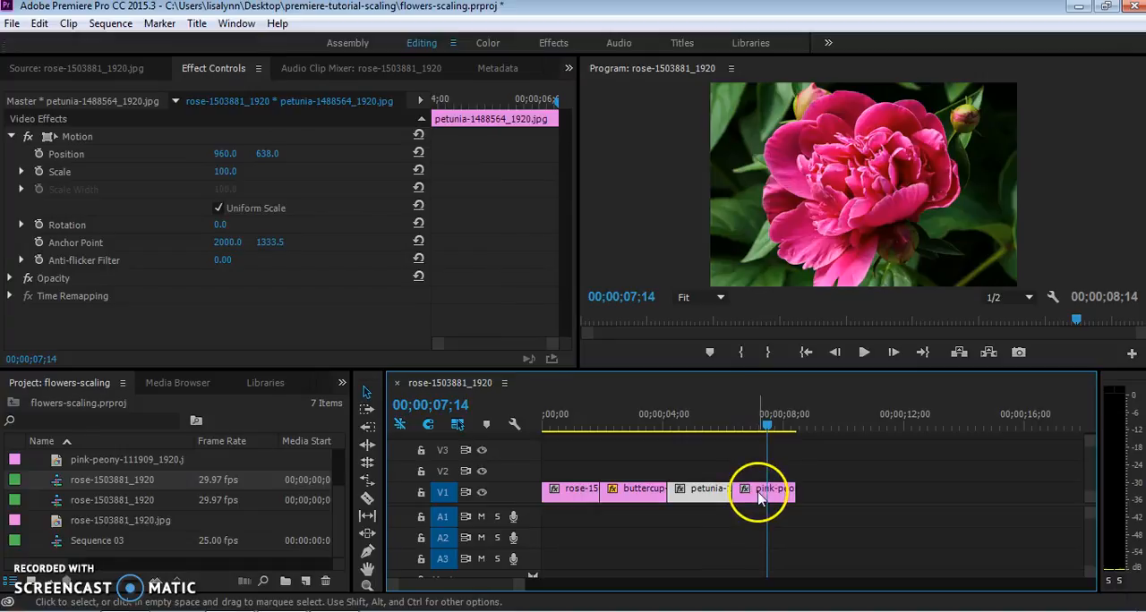
Step: Lower the pink peony clip's Motion Scale to about 83 so the whole flower fits the frame
double_click(126, 459)
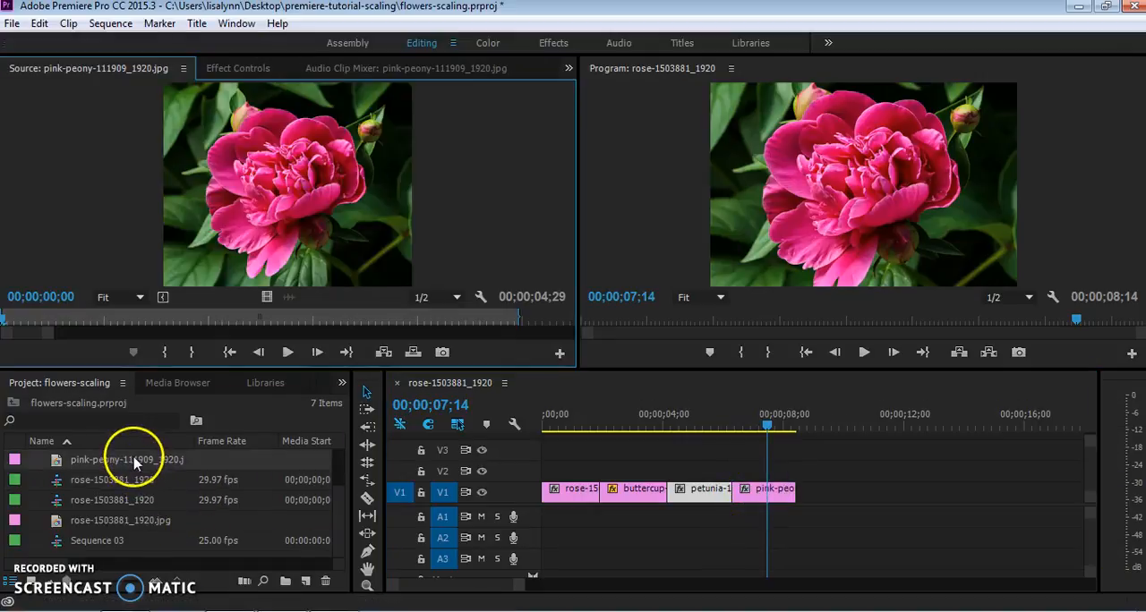
mouse_move(787, 302)
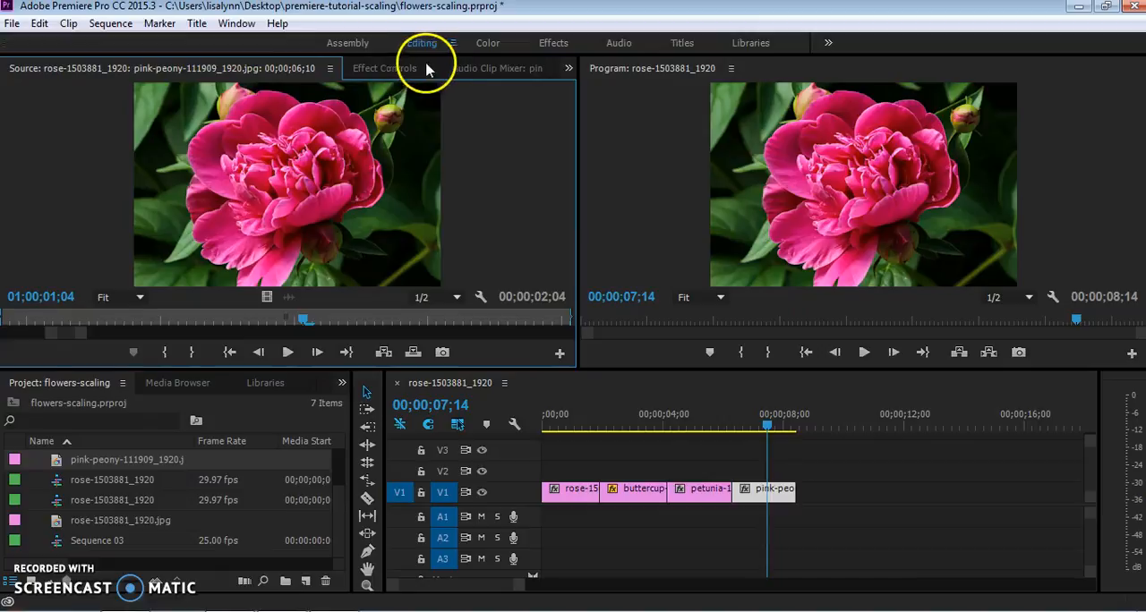
click(383, 68)
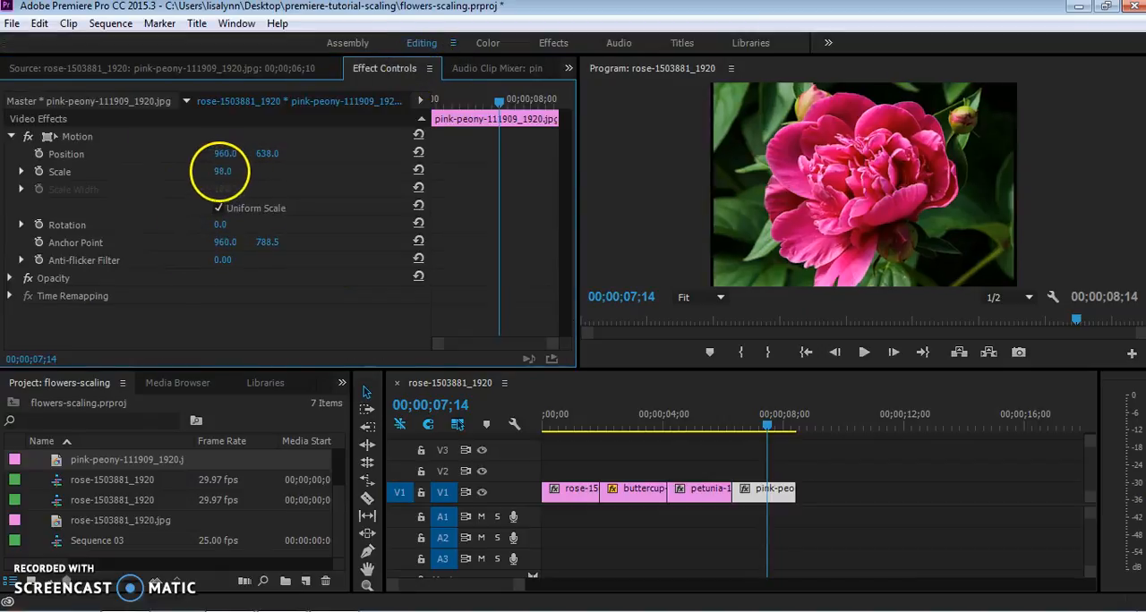
drag(222, 172, 222, 175)
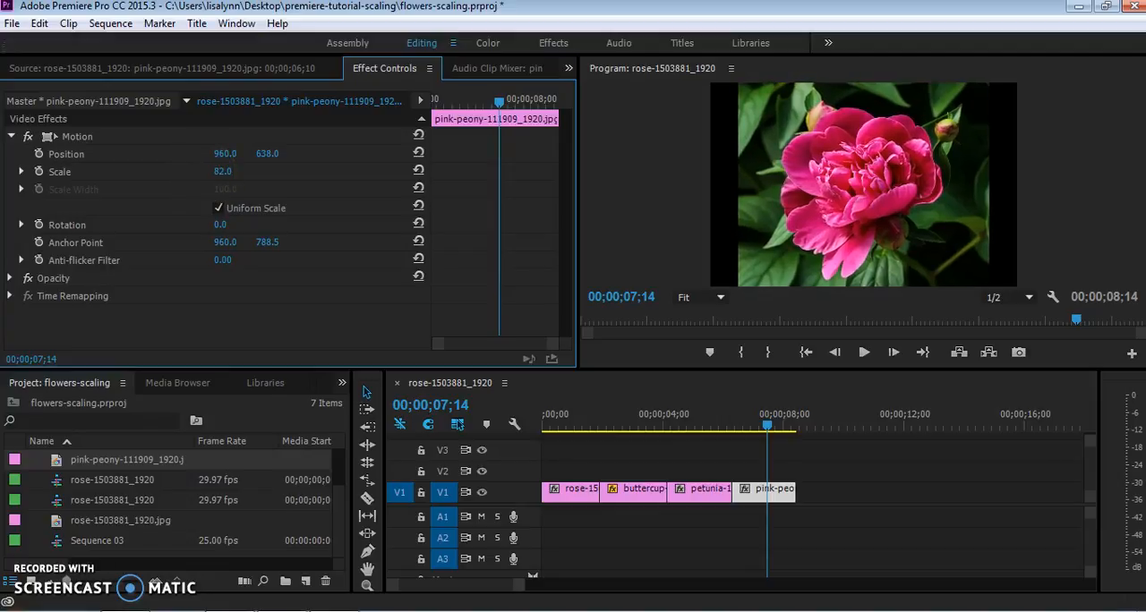
click(222, 172)
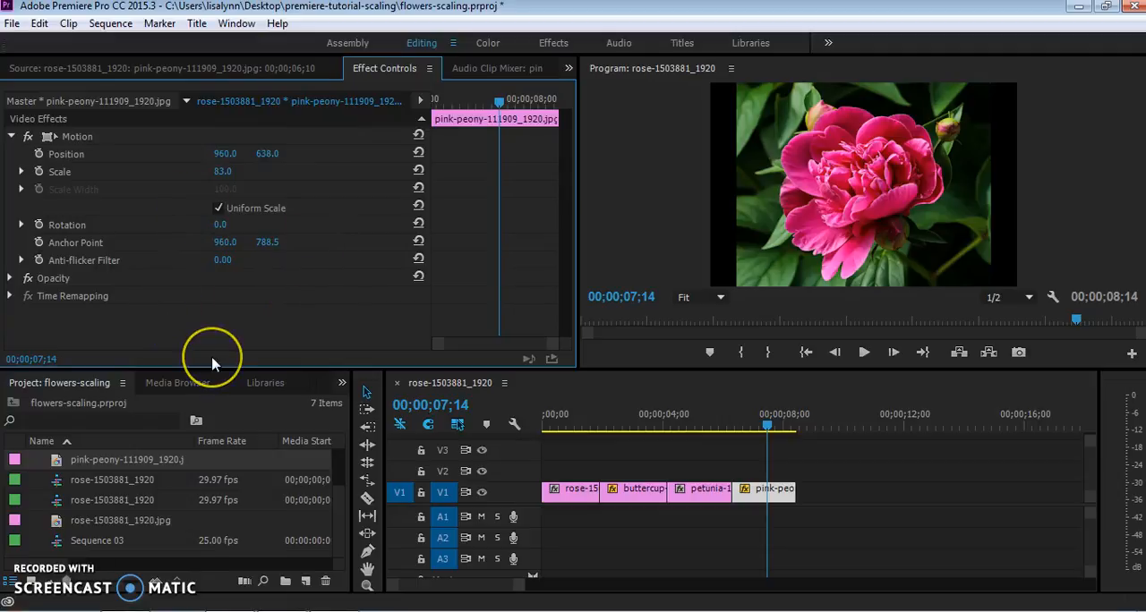
mouse_move(180, 405)
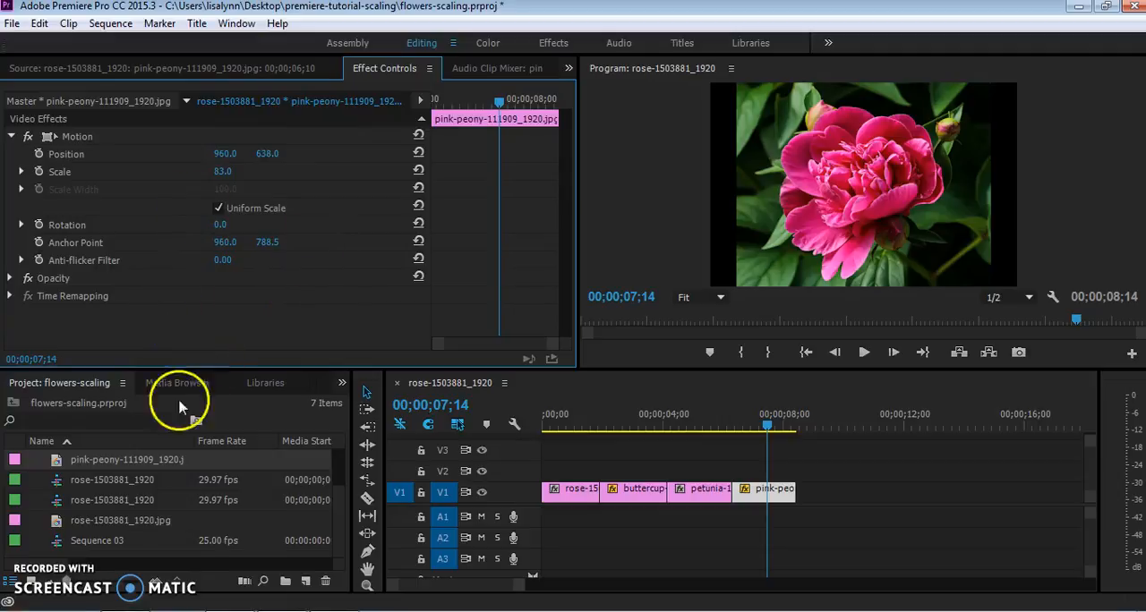